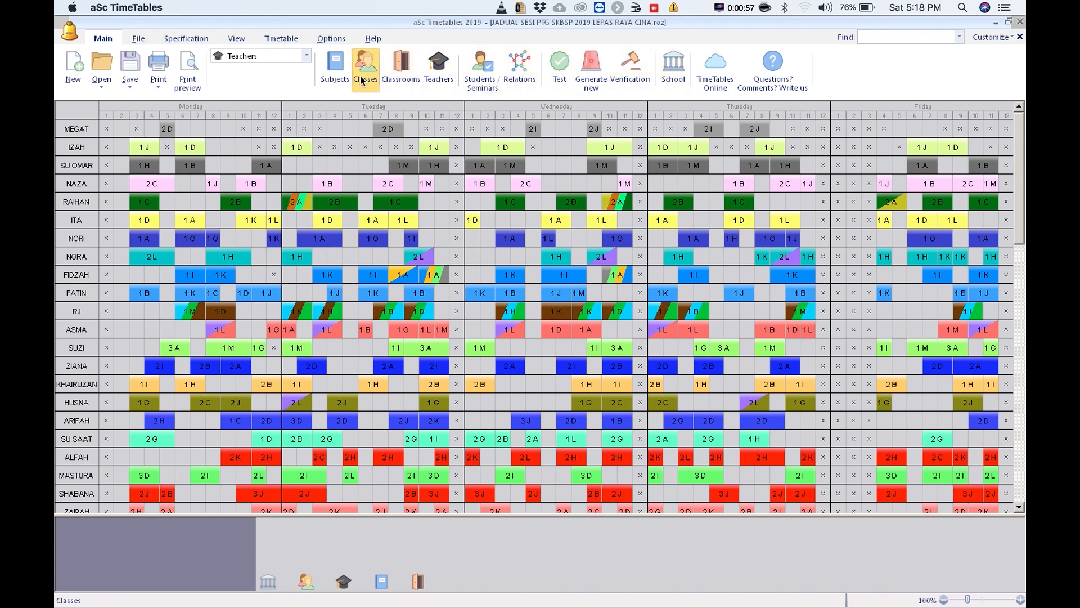
Review the time-off grids of classes 1 MELUR and the ANGGERIK classes in the classes list
{"action": "left_click", "coordinate": [362, 63]}
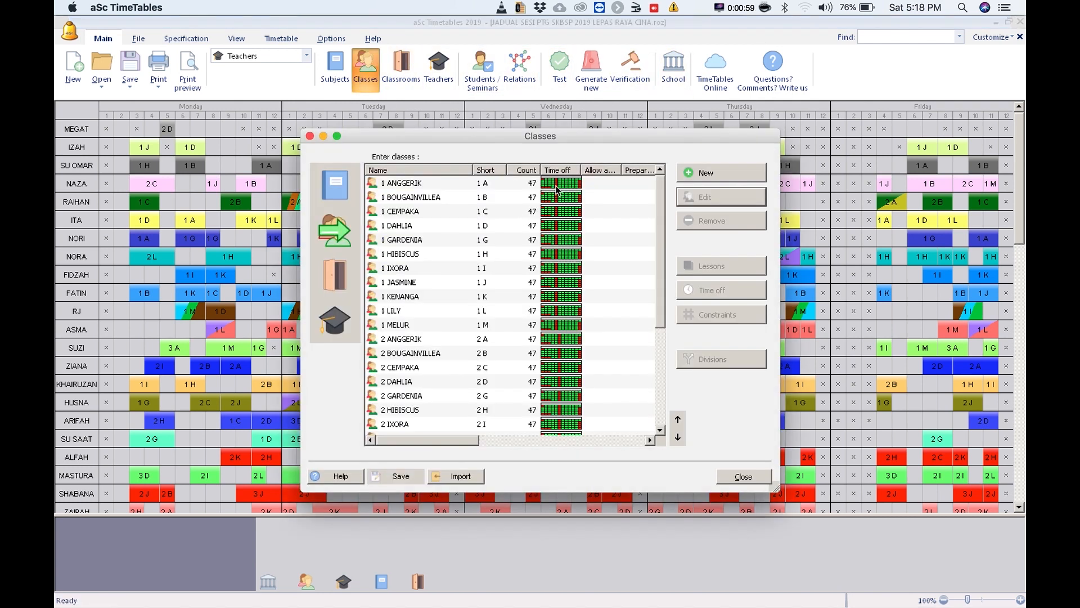
{"action": "mouse_move", "coordinate": [557, 331]}
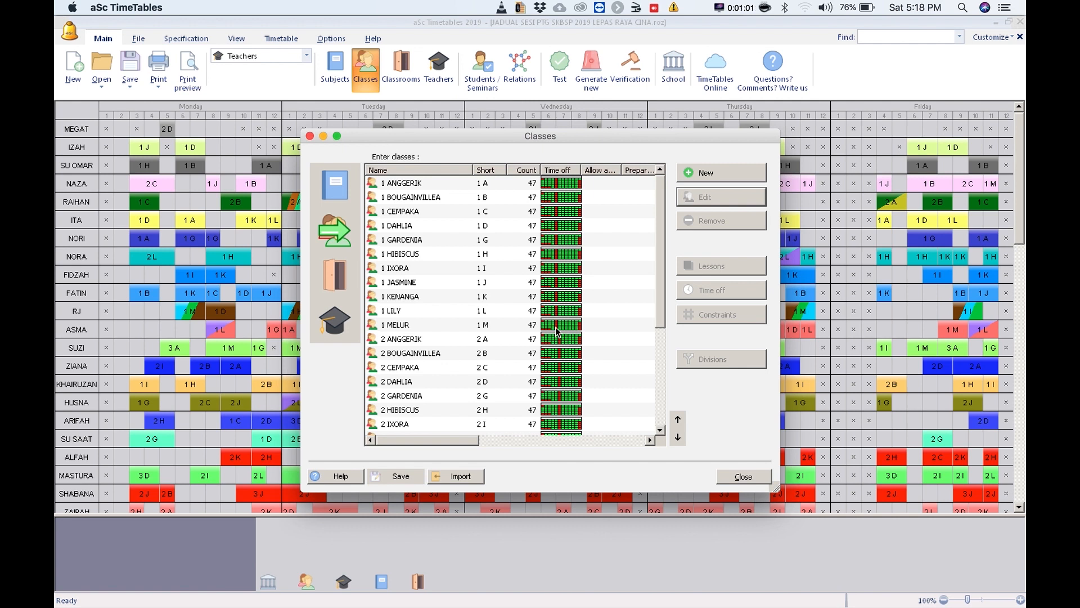
{"action": "left_click", "coordinate": [419, 324]}
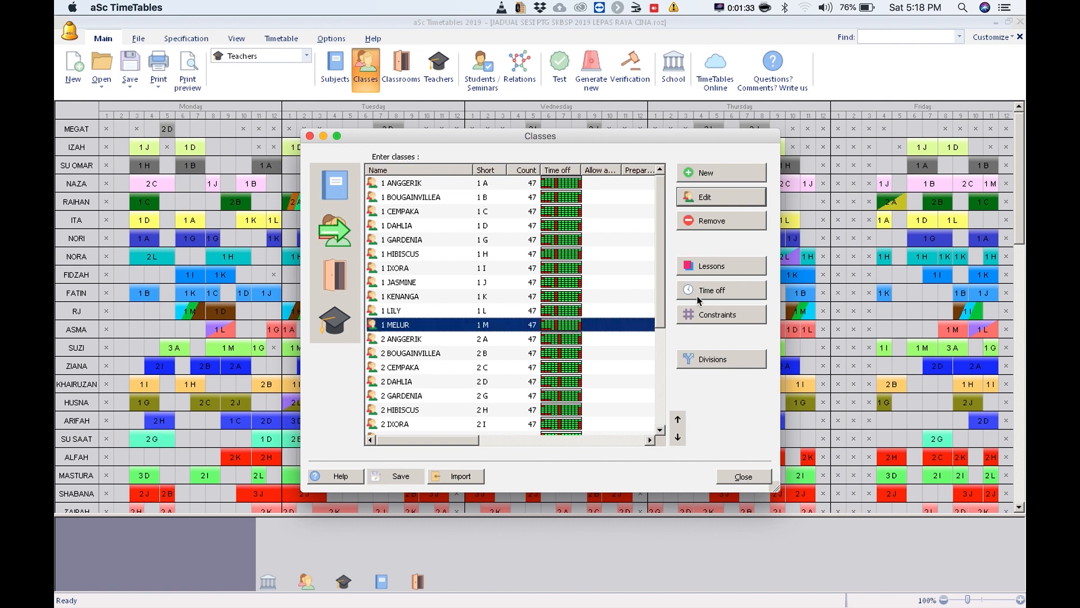
{"action": "left_click", "coordinate": [721, 290]}
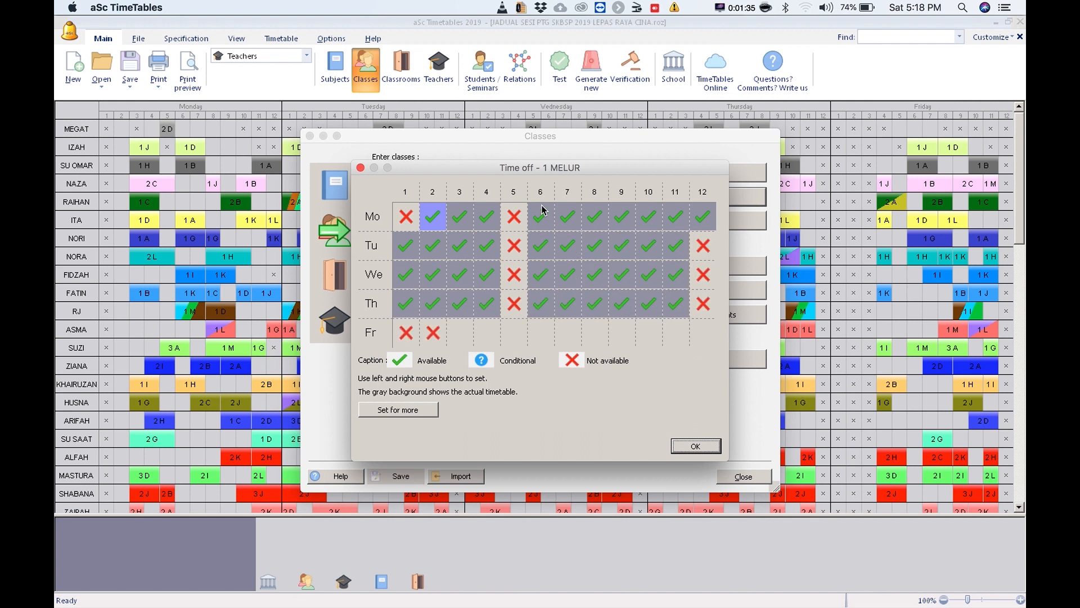
{"action": "left_click", "coordinate": [696, 445]}
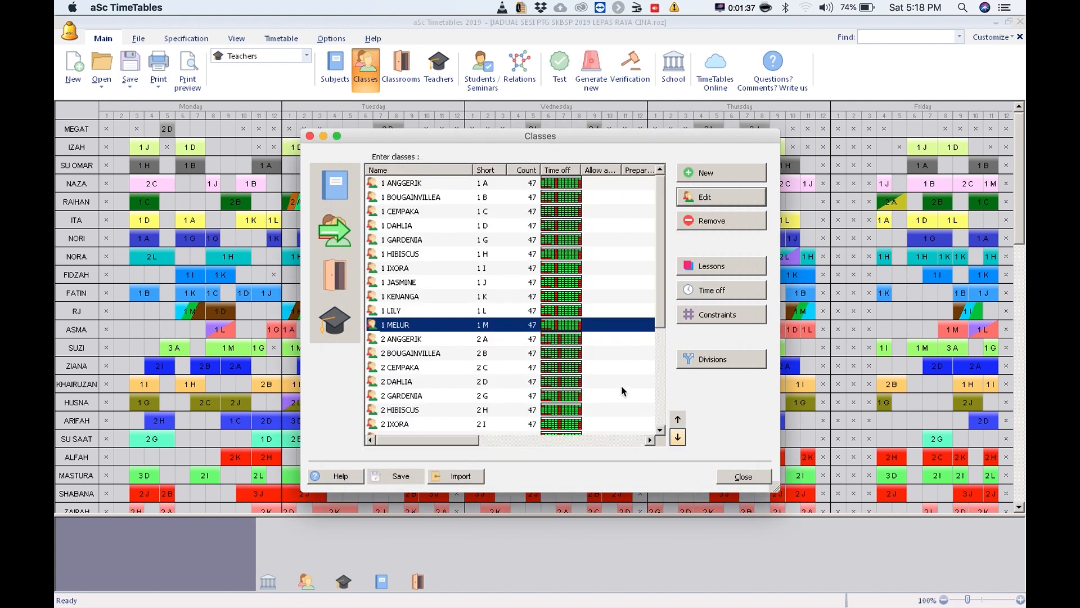
{"action": "left_click", "coordinate": [401, 339]}
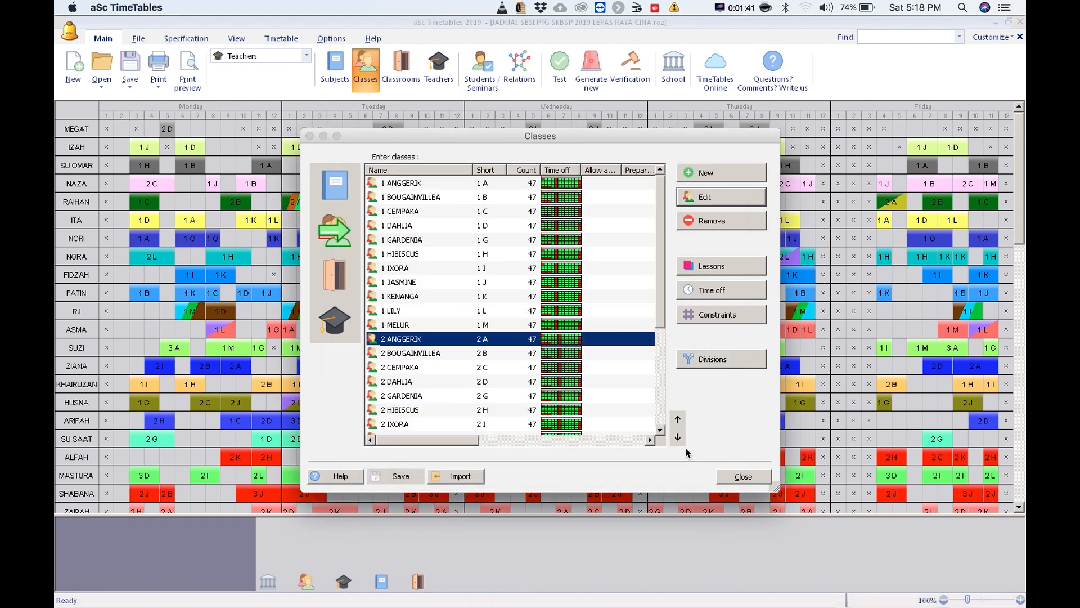
{"action": "scroll", "scroll_direction": "down", "scroll_amount": 3}
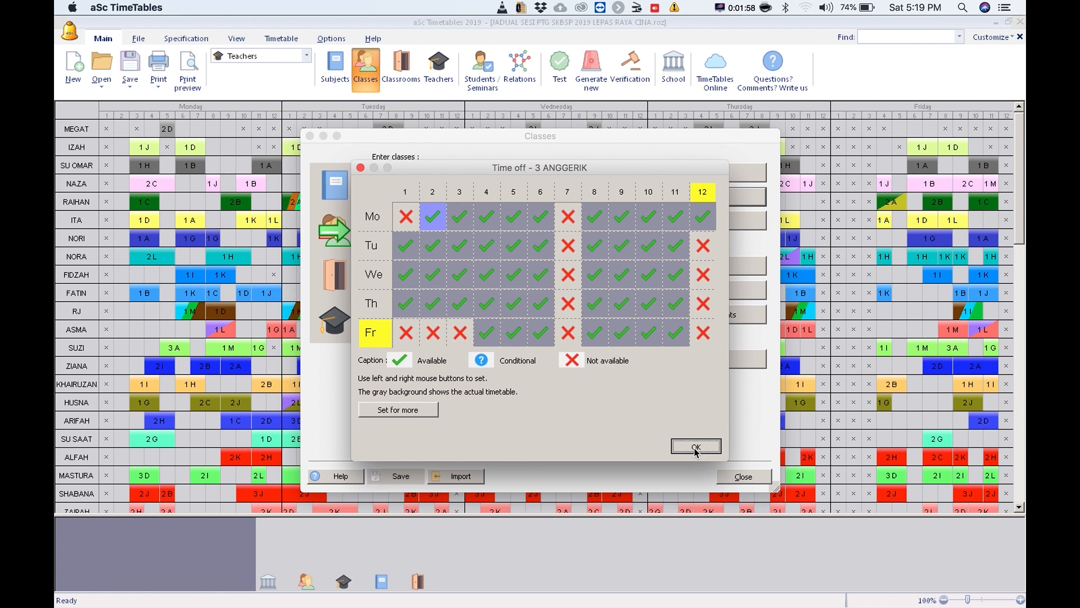
{"action": "left_click", "coordinate": [697, 445]}
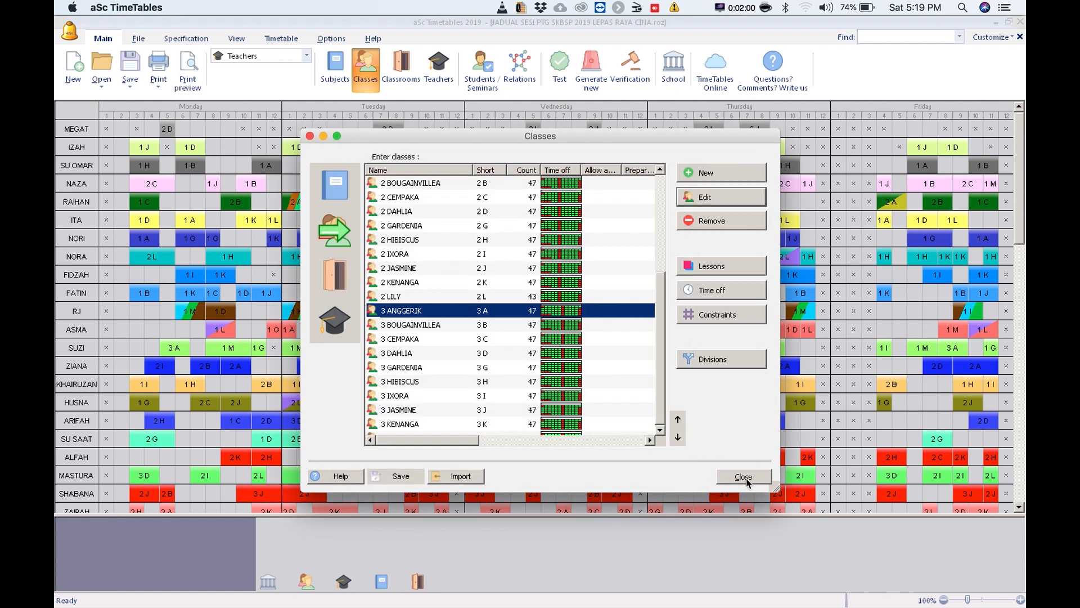
{"action": "left_click", "coordinate": [744, 476]}
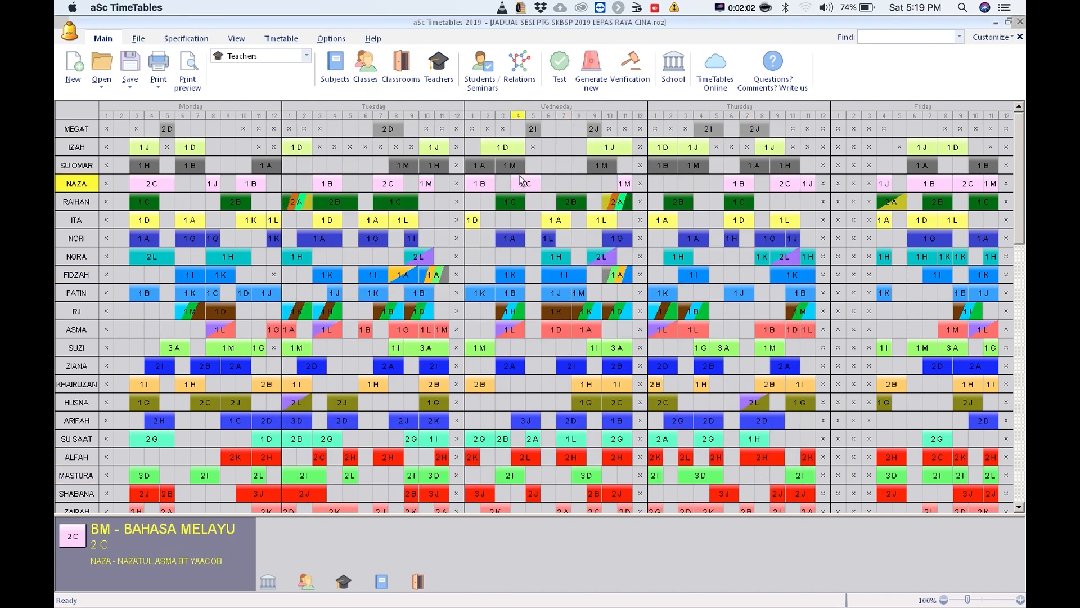
Remove the strict max consecutive periods rule for all teachers and start an advanced relationship
{"action": "left_click", "coordinate": [520, 62]}
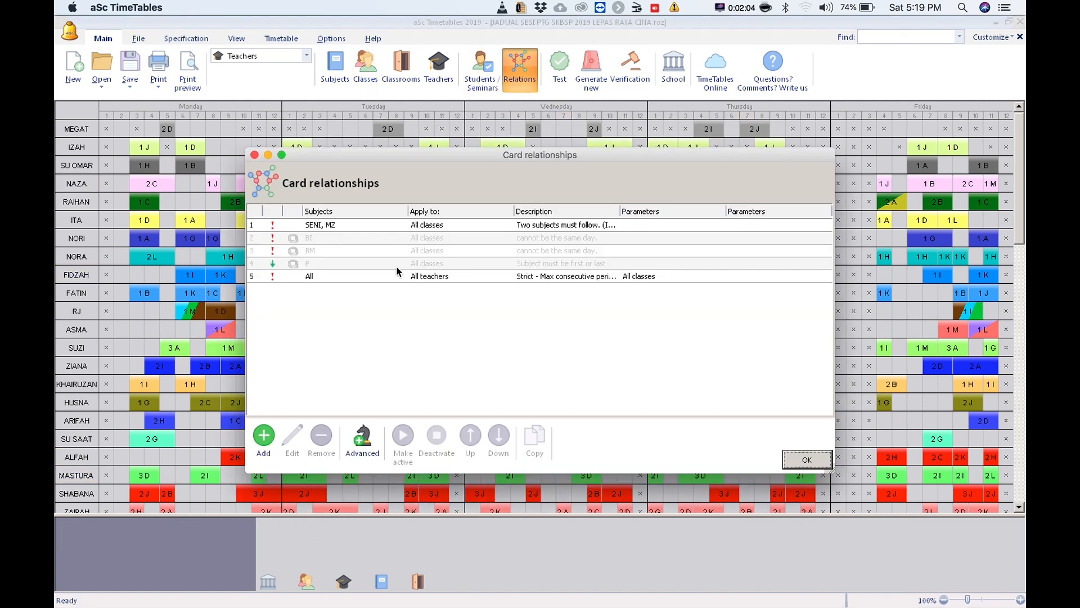
{"action": "left_click", "coordinate": [338, 276]}
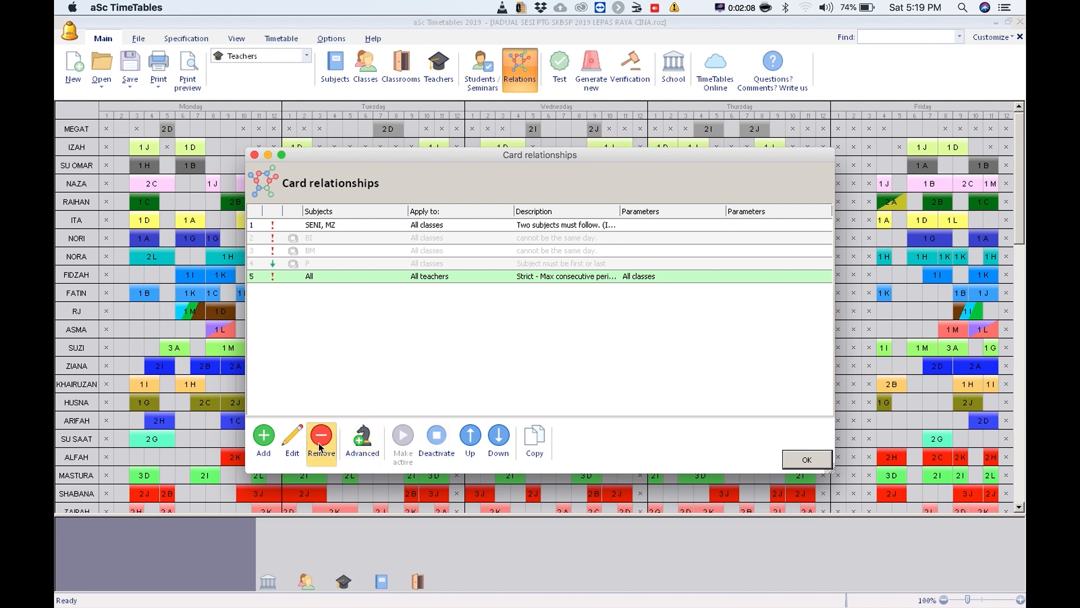
{"action": "left_click", "coordinate": [321, 434]}
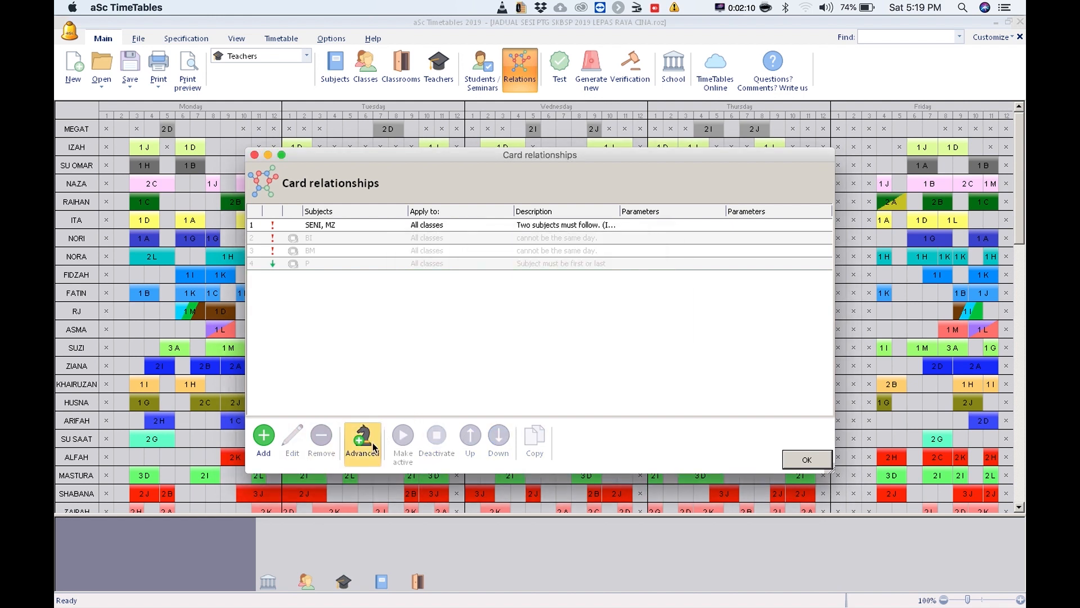
{"action": "left_click", "coordinate": [362, 436]}
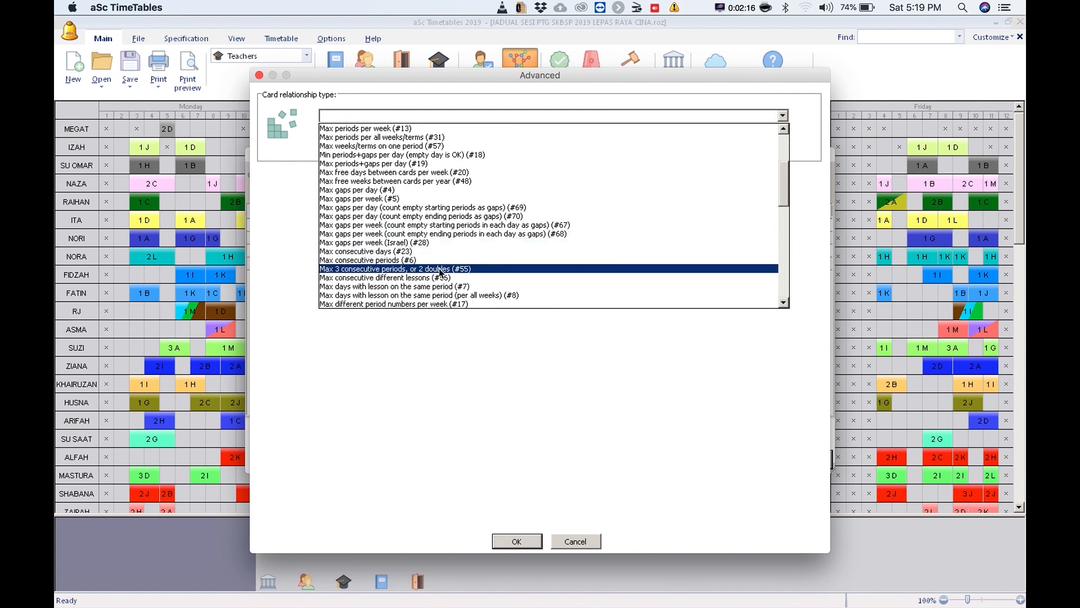
Add a max consecutive periods rule (#6) for all teachers covering periods 5–7 on every day
{"action": "left_click", "coordinate": [367, 260]}
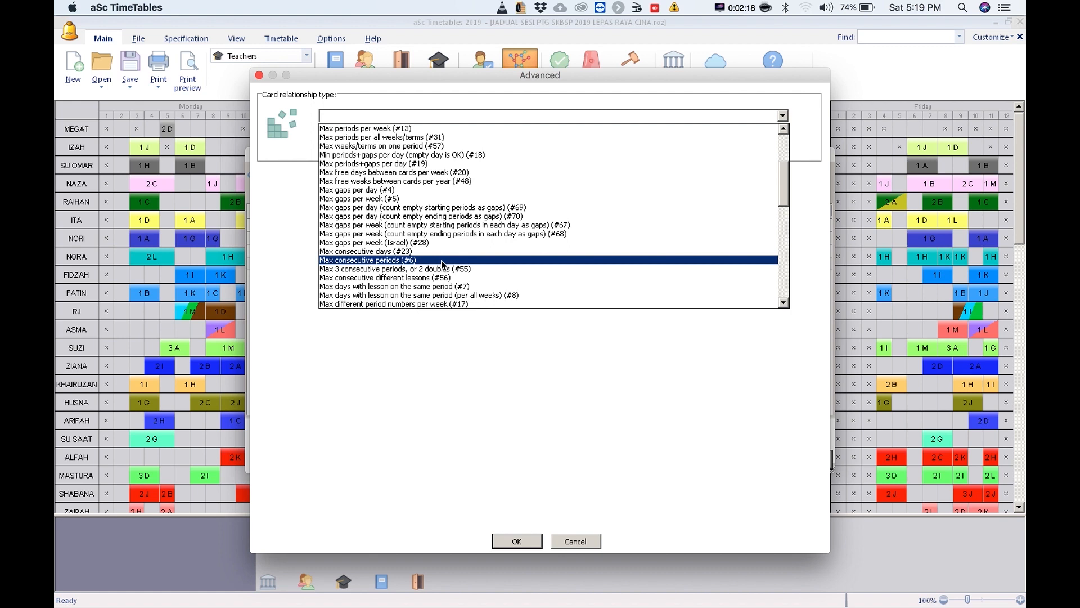
{"action": "left_click", "coordinate": [381, 260]}
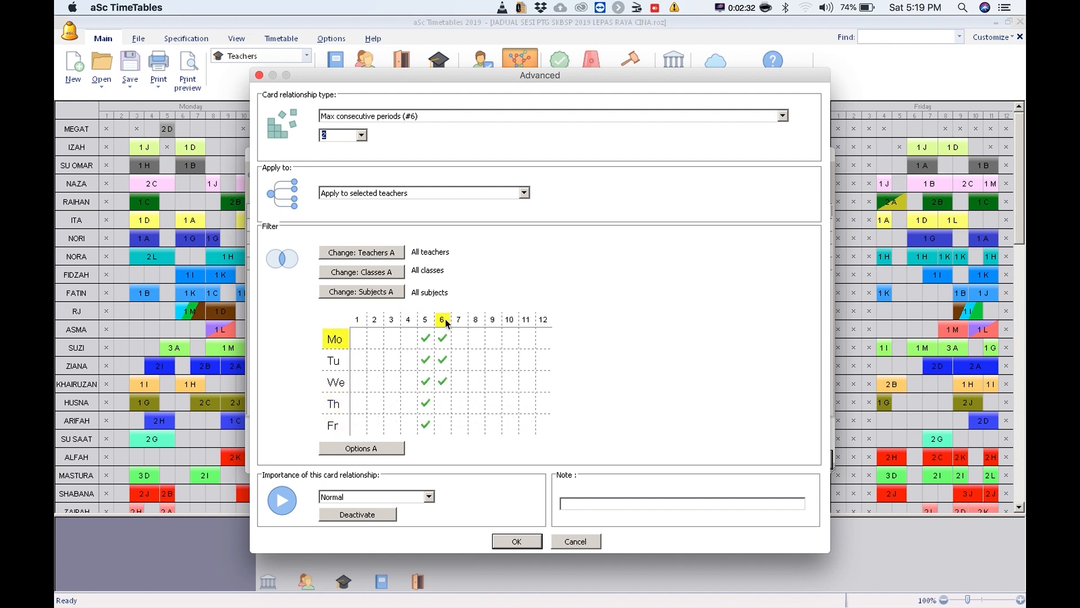
{"action": "left_click", "coordinate": [459, 320]}
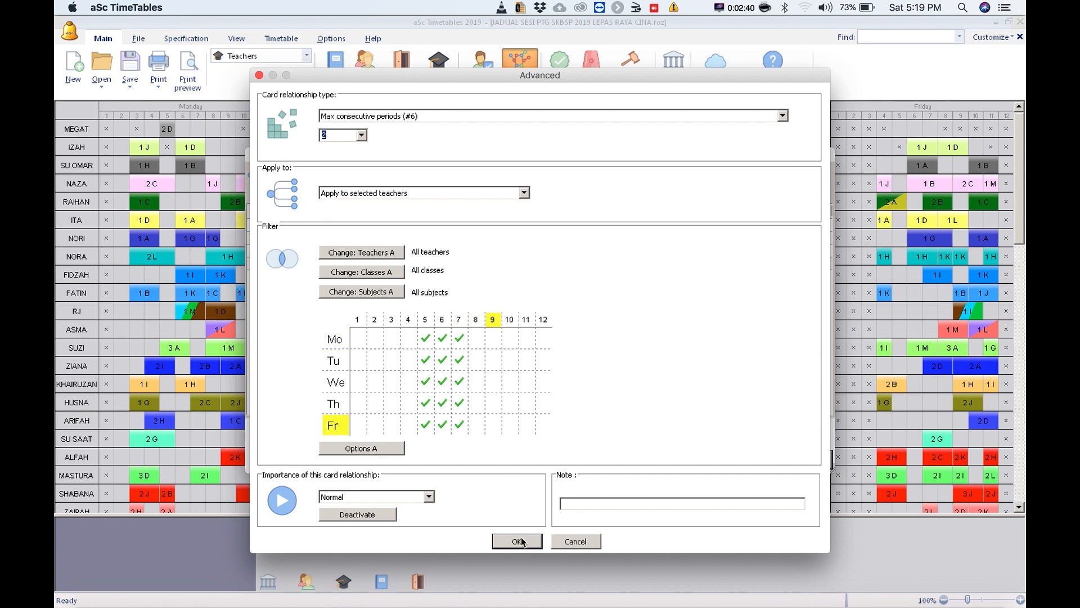
{"action": "left_click", "coordinate": [518, 540]}
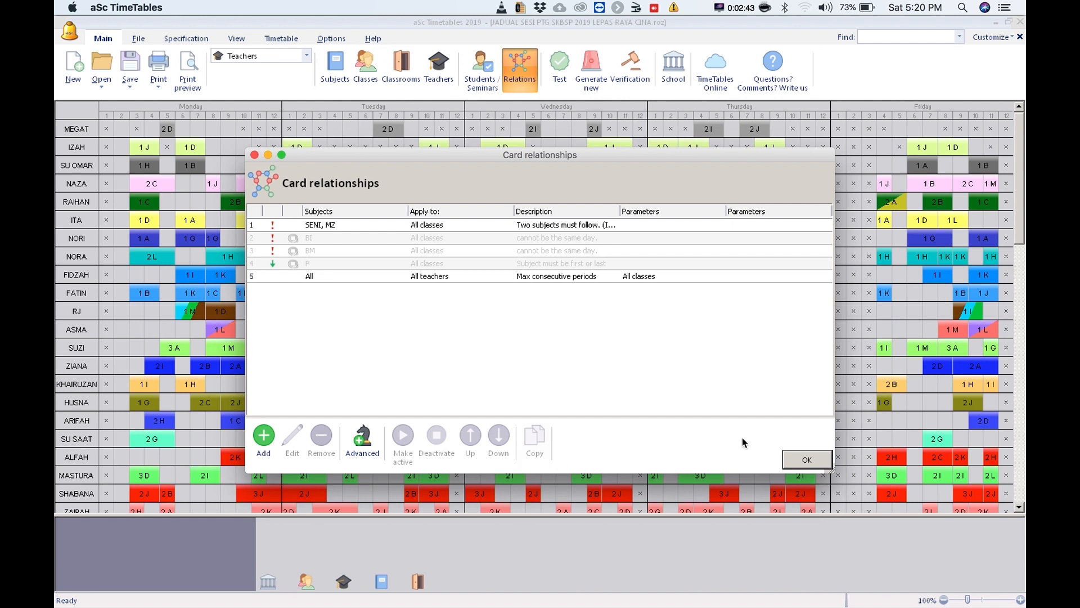
Test the timetable, agreeing to remove unlocked cards, and acknowledge the successful result
{"action": "left_click", "coordinate": [807, 459]}
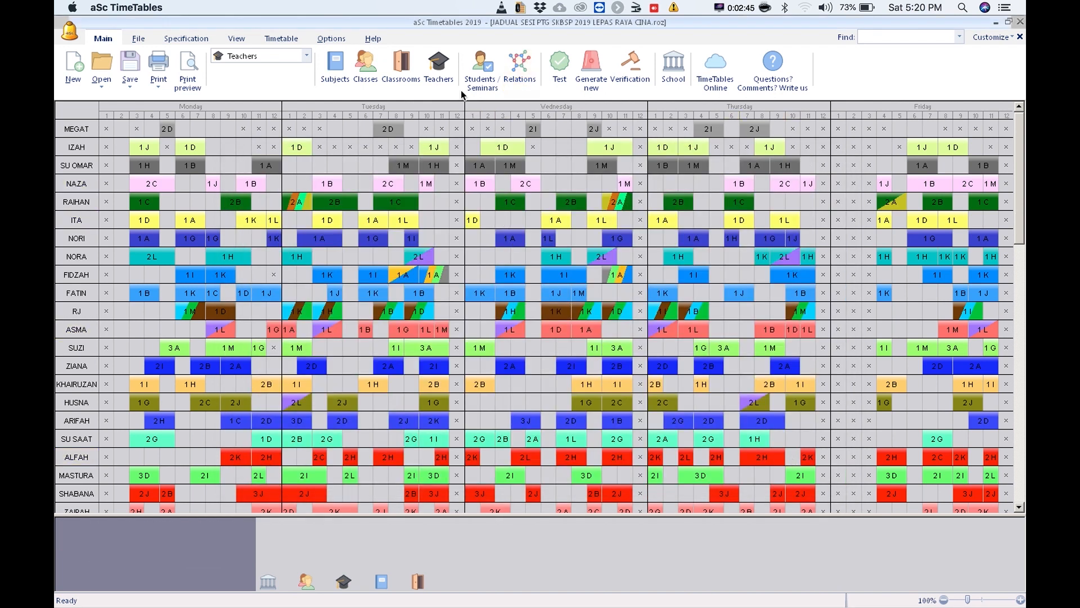
{"action": "left_click", "coordinate": [558, 62]}
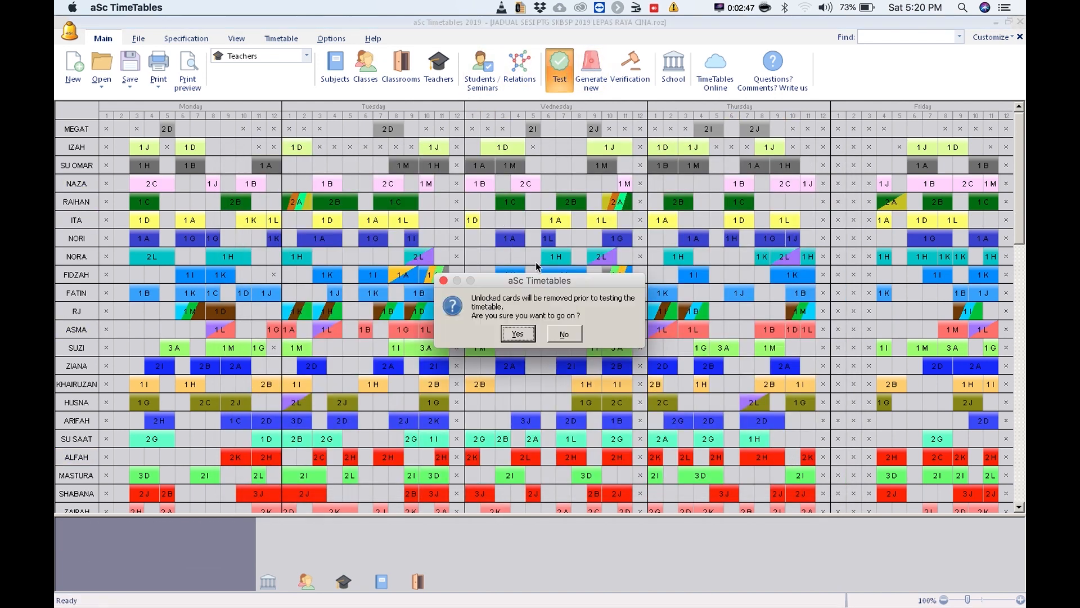
{"action": "left_click", "coordinate": [518, 333]}
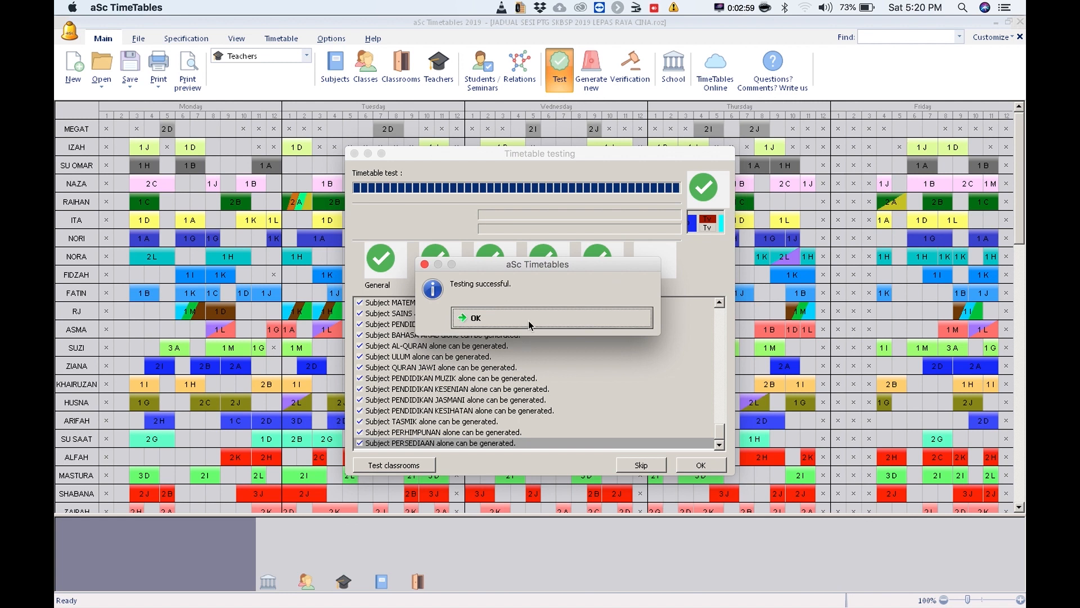
{"action": "left_click", "coordinate": [474, 317]}
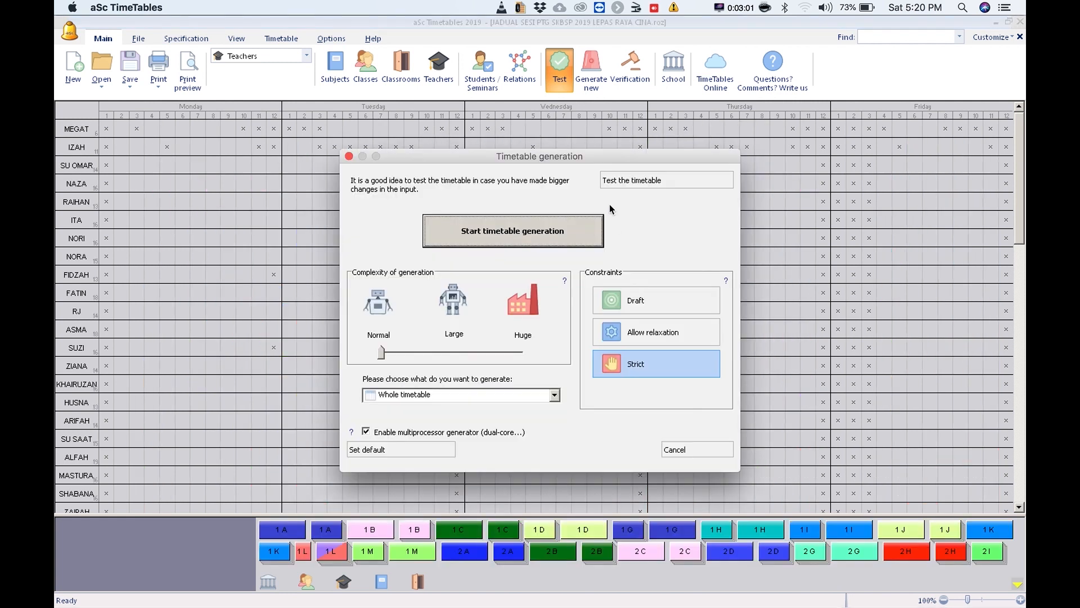
Generate the whole timetable, finishing with zero conditions broken and no cards left
{"action": "left_click", "coordinate": [513, 230]}
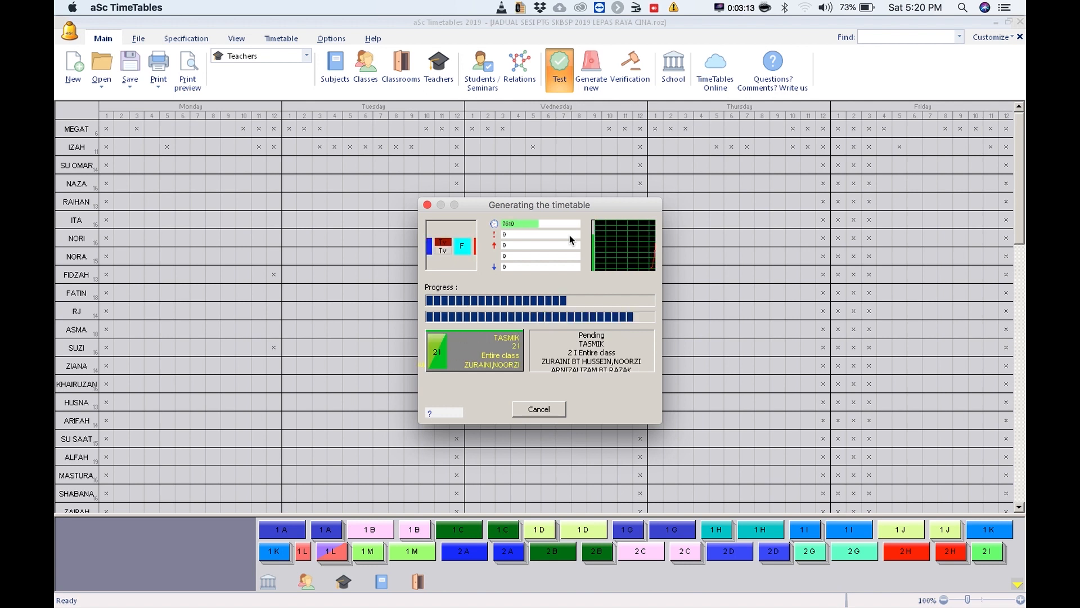
{"action": "left_click", "coordinate": [538, 410]}
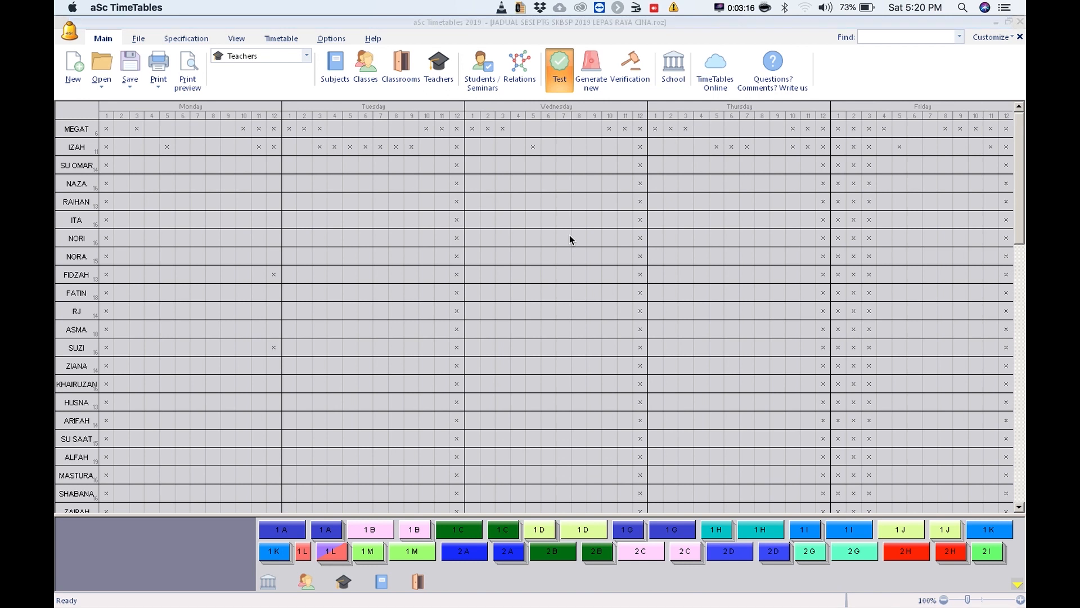
{"action": "left_click", "coordinate": [590, 67]}
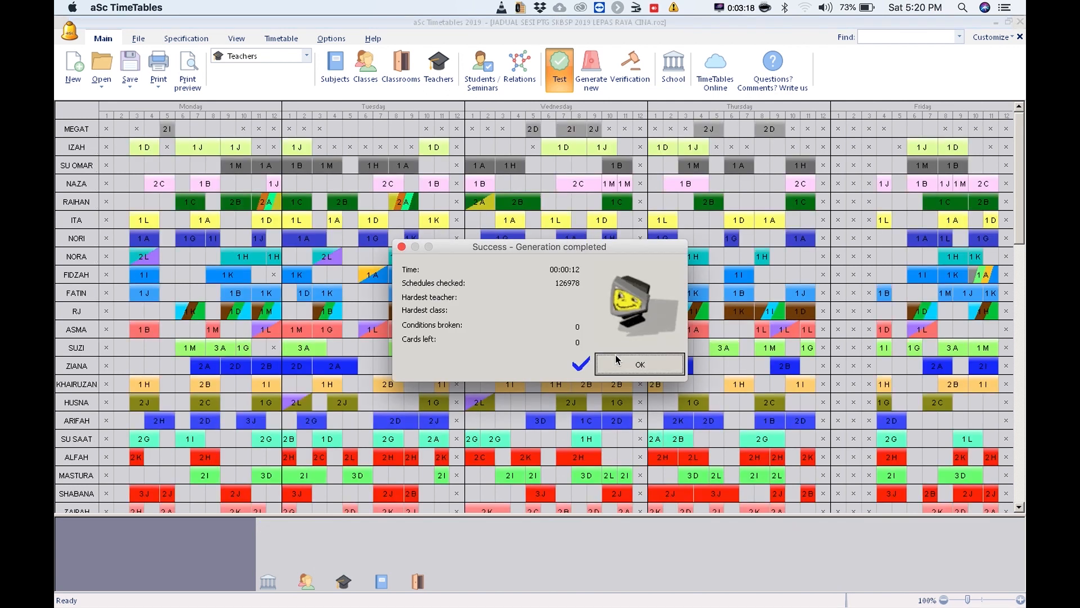
Dismiss the generation summary and inspect free periods and Raihan's 2 B Bahasa Melayu lesson
{"action": "left_click", "coordinate": [640, 364]}
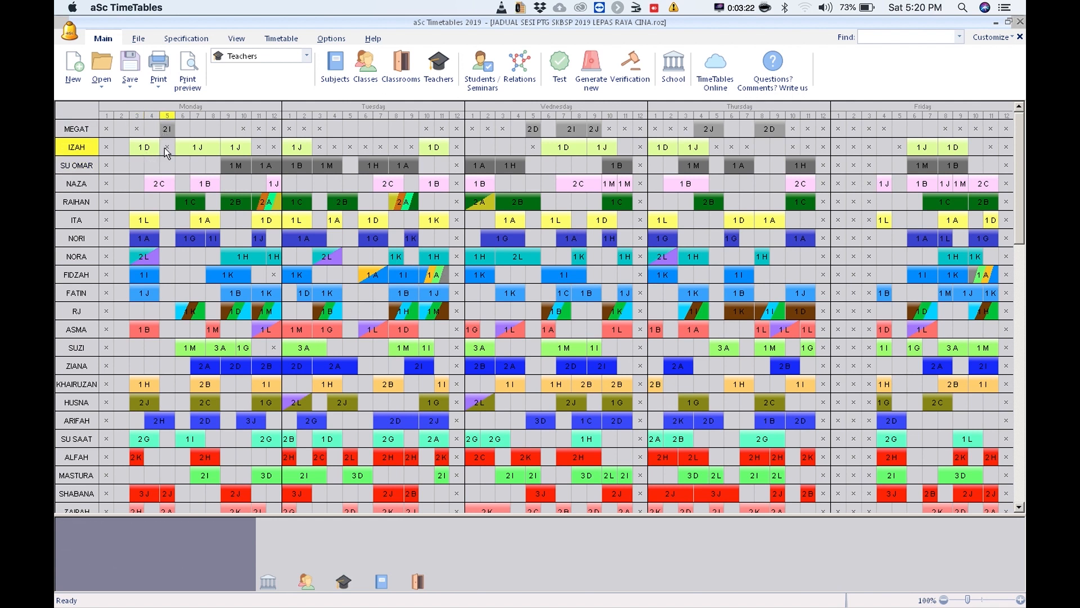
{"action": "left_click", "coordinate": [160, 182]}
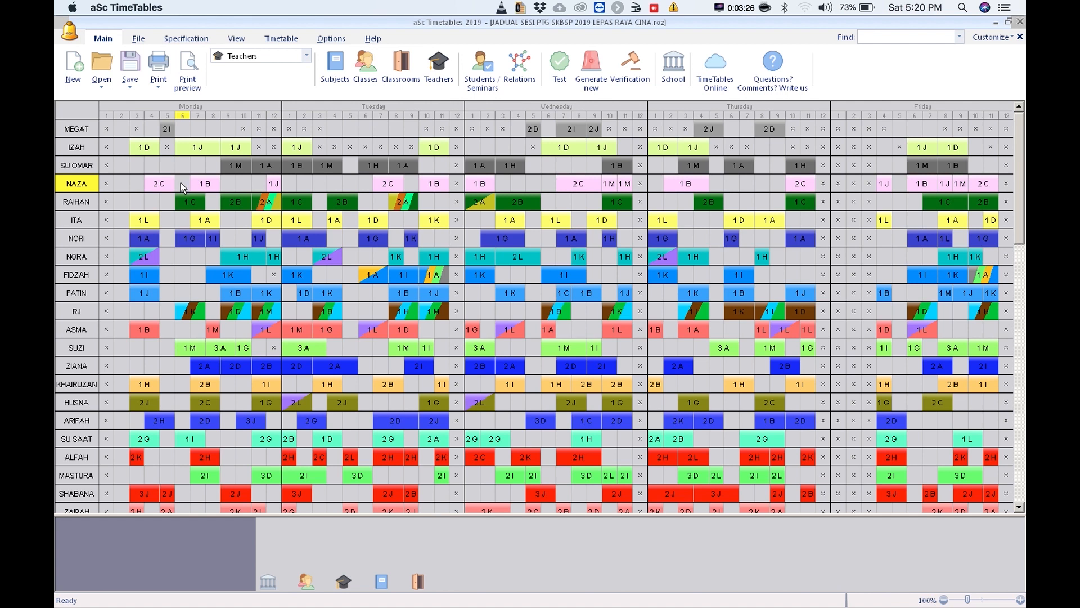
{"action": "mouse_move", "coordinate": [363, 189]}
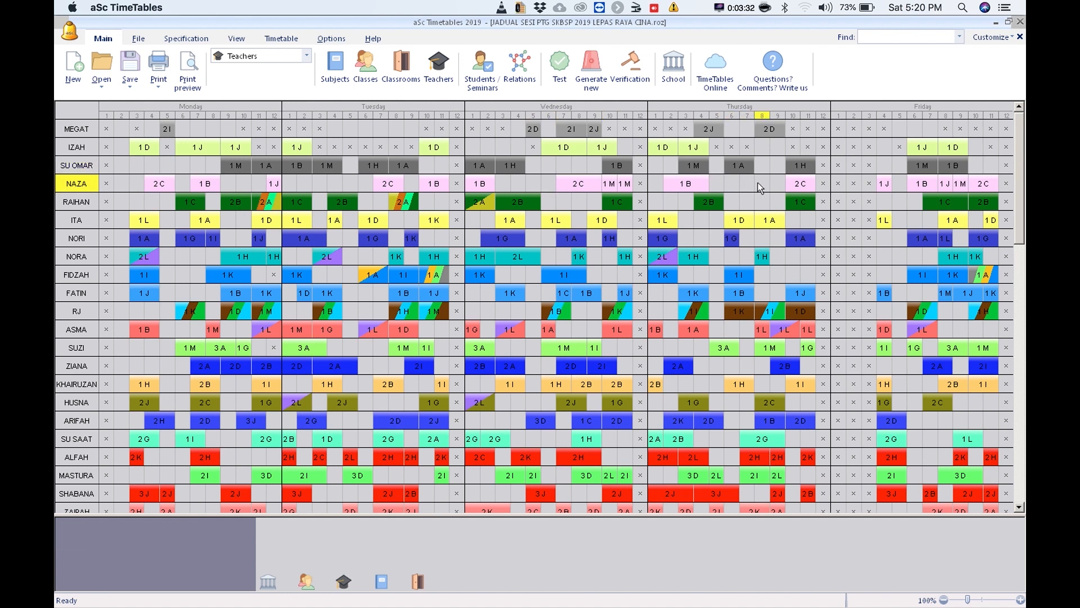
{"action": "mouse_move", "coordinate": [898, 186]}
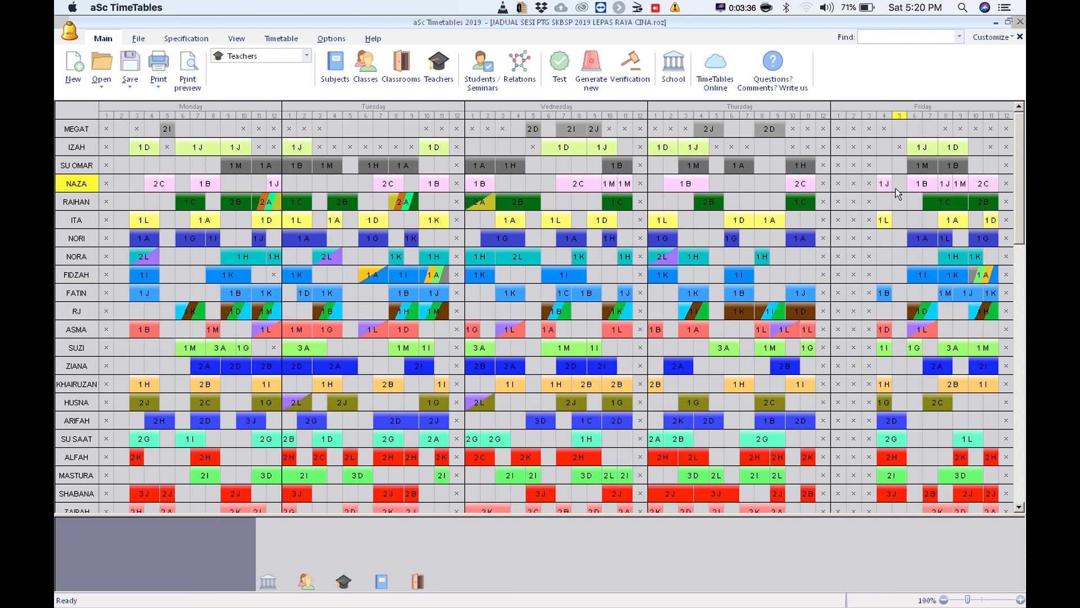
{"action": "left_click", "coordinate": [267, 202]}
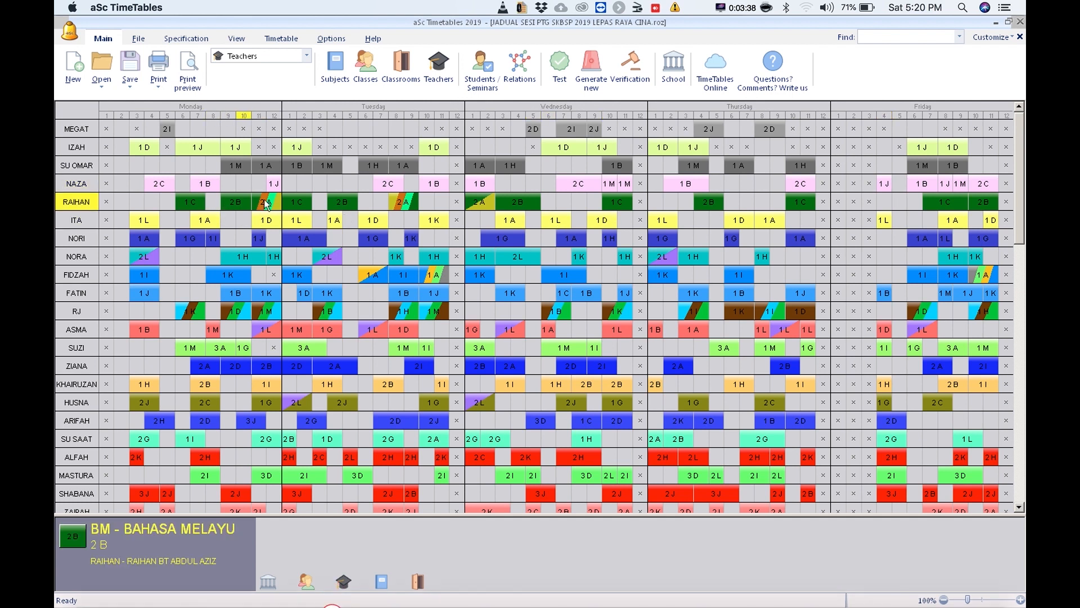